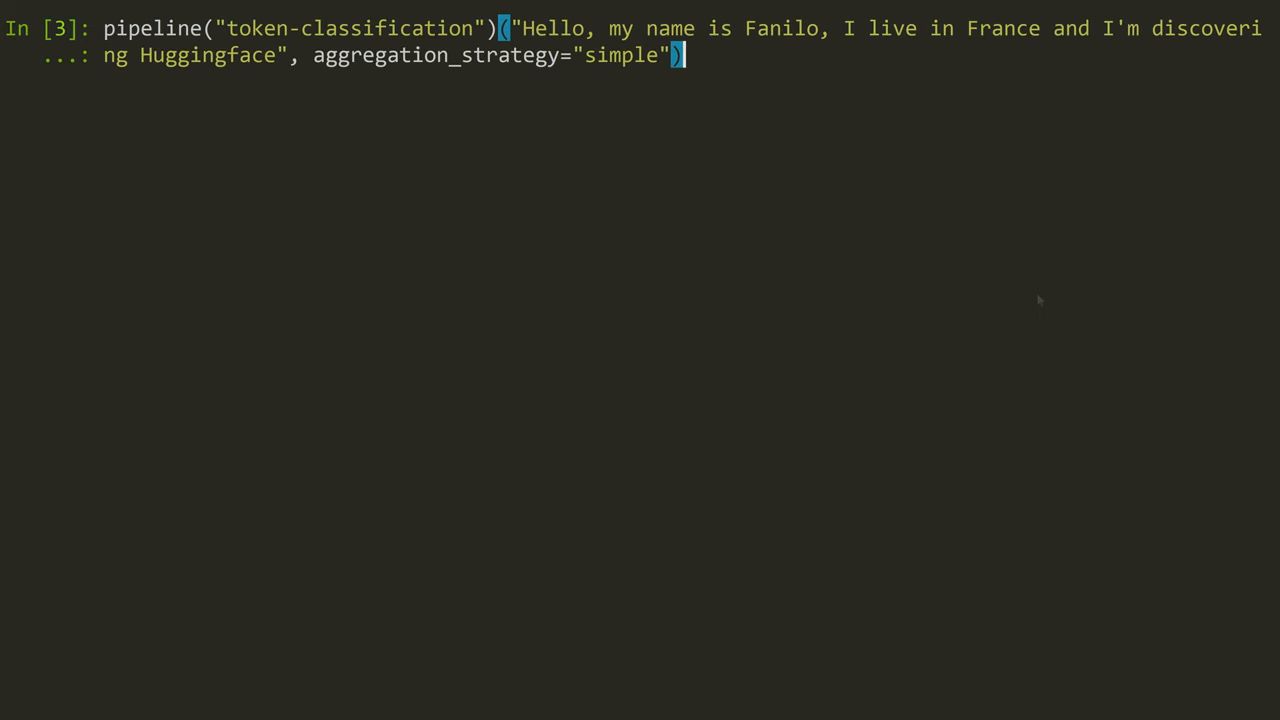
- Run the token-classification pipeline with simple aggregation on the France/Huggingface sentence
key("enter")
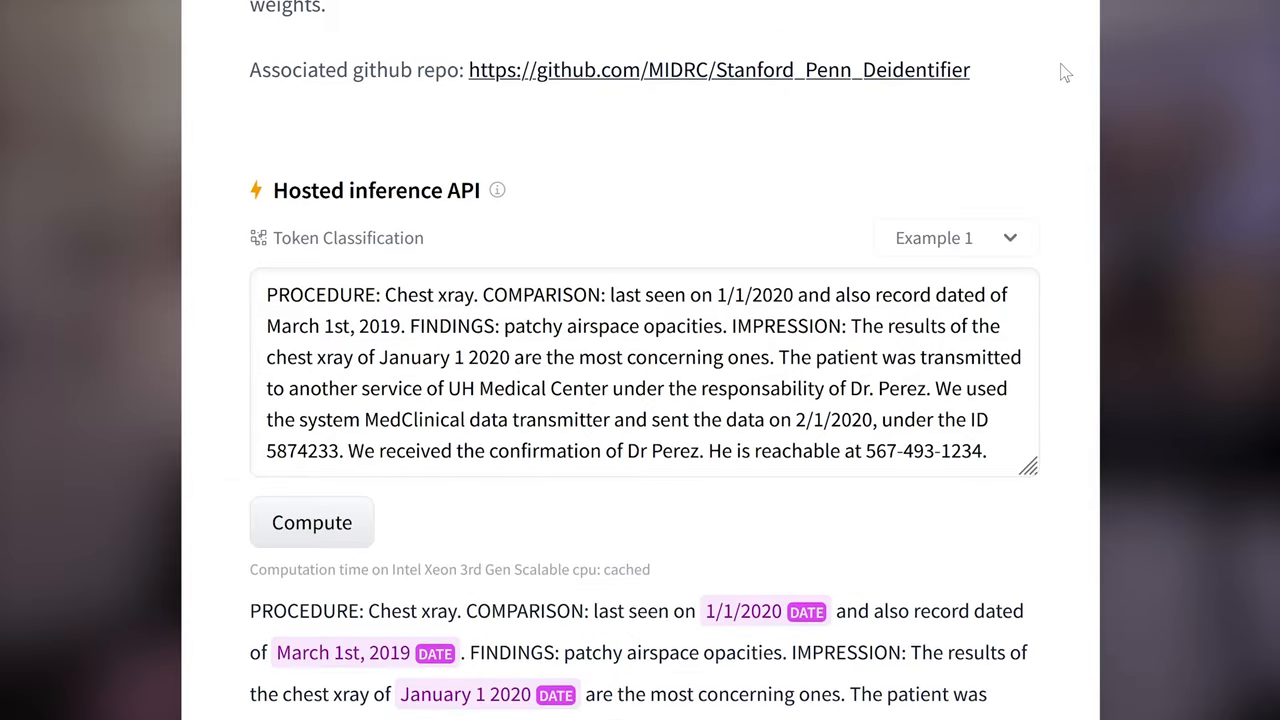
- Scroll the de-identification model card to the hosted inference output with tagged dates
scroll("down", 3)
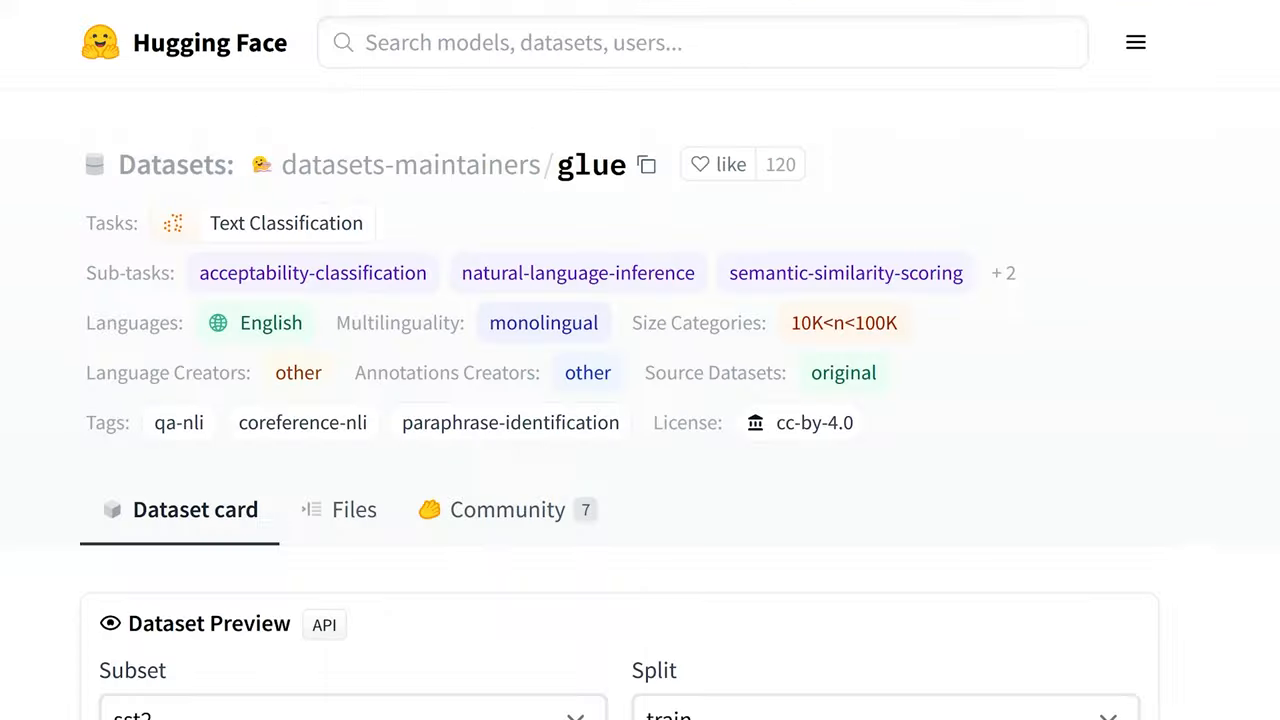
- Filter Text Classification models by 'emotion' and open j-hartmann/emotion-english-distilroberta-base
scroll("down", 3)
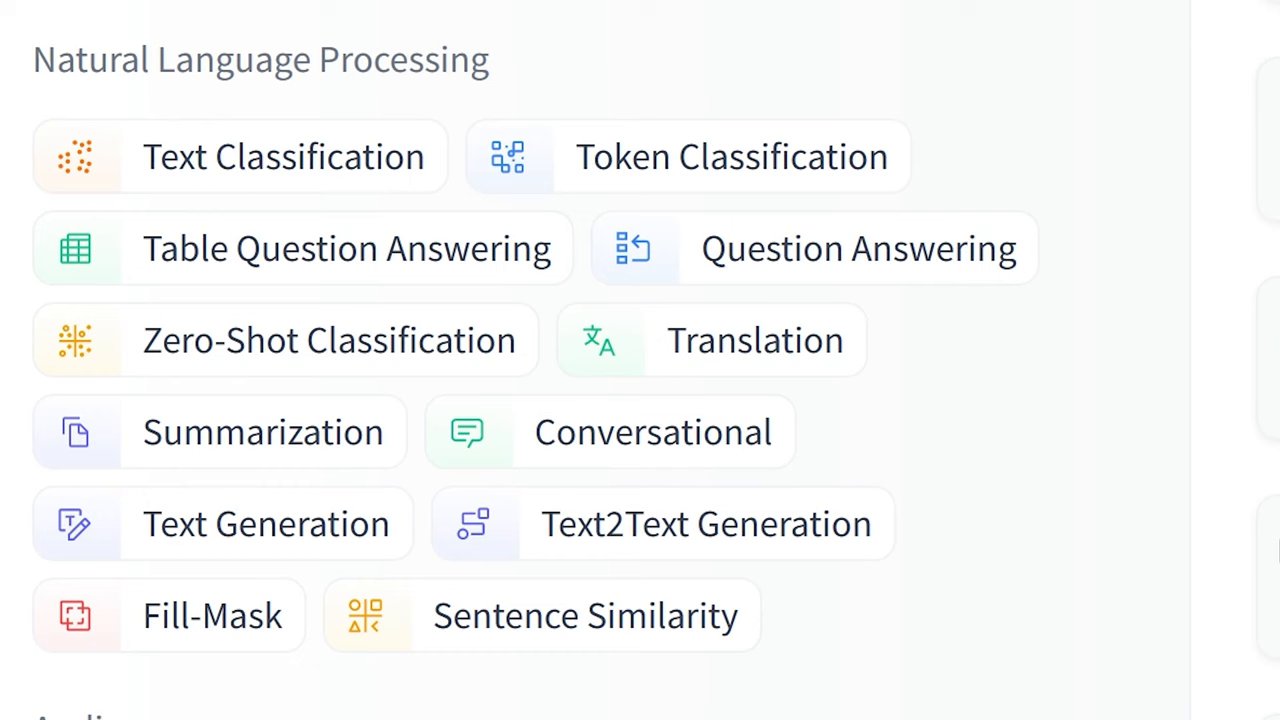
left_click(284, 156)
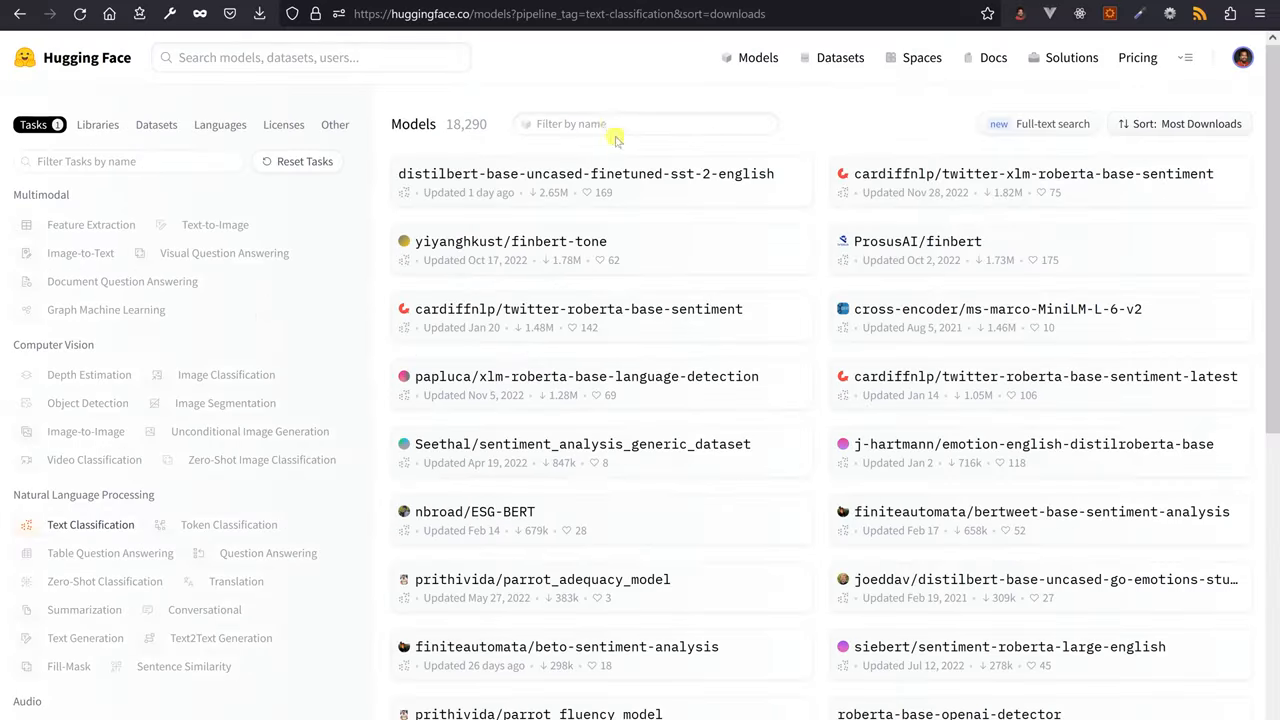
type("emotion")
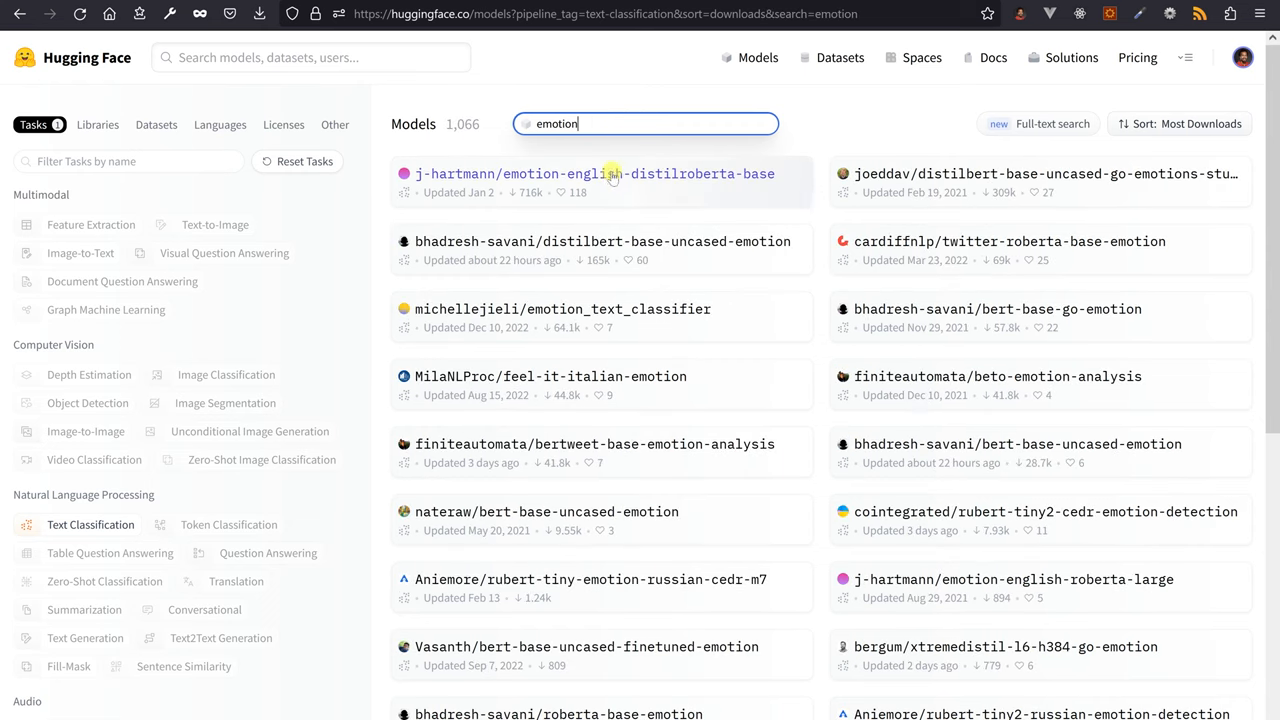
left_click(594, 174)
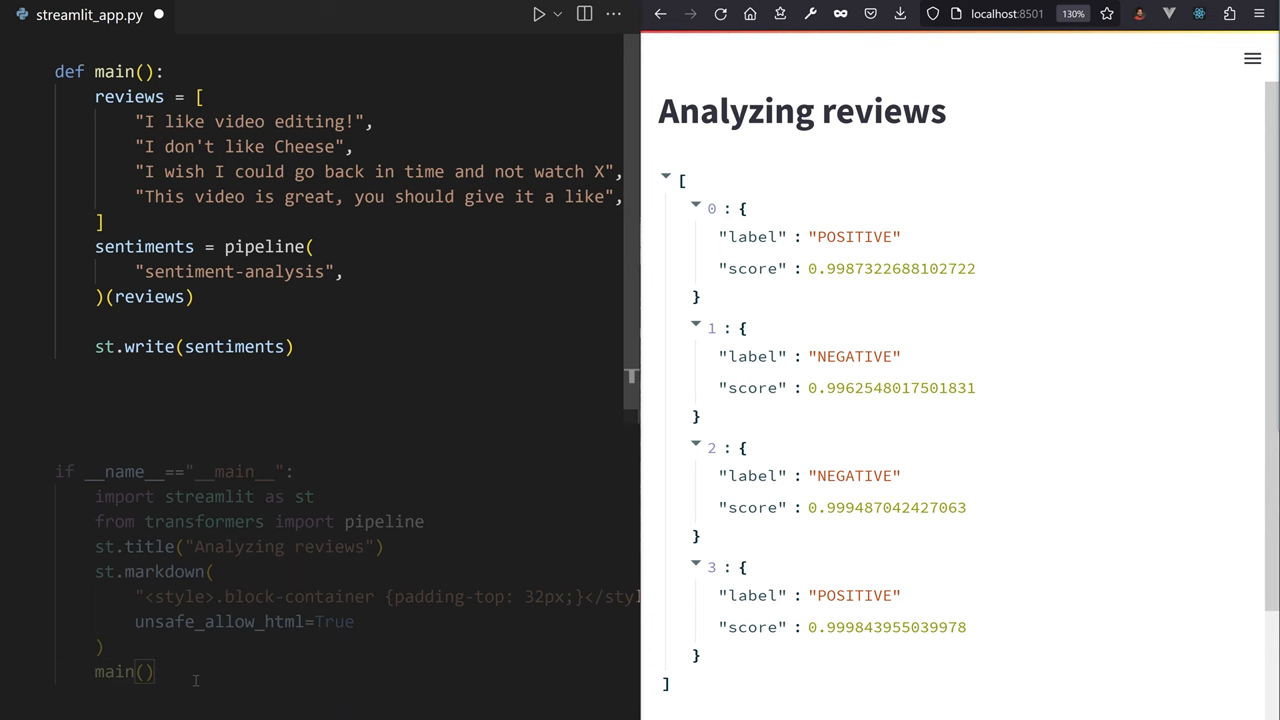
- Add model="j-hartmann/emotion-english-distilroberta-base" to the sentiment pipeline() arguments
type("model=\"j-hartmann/emotion-english-distilroberta-base\",")
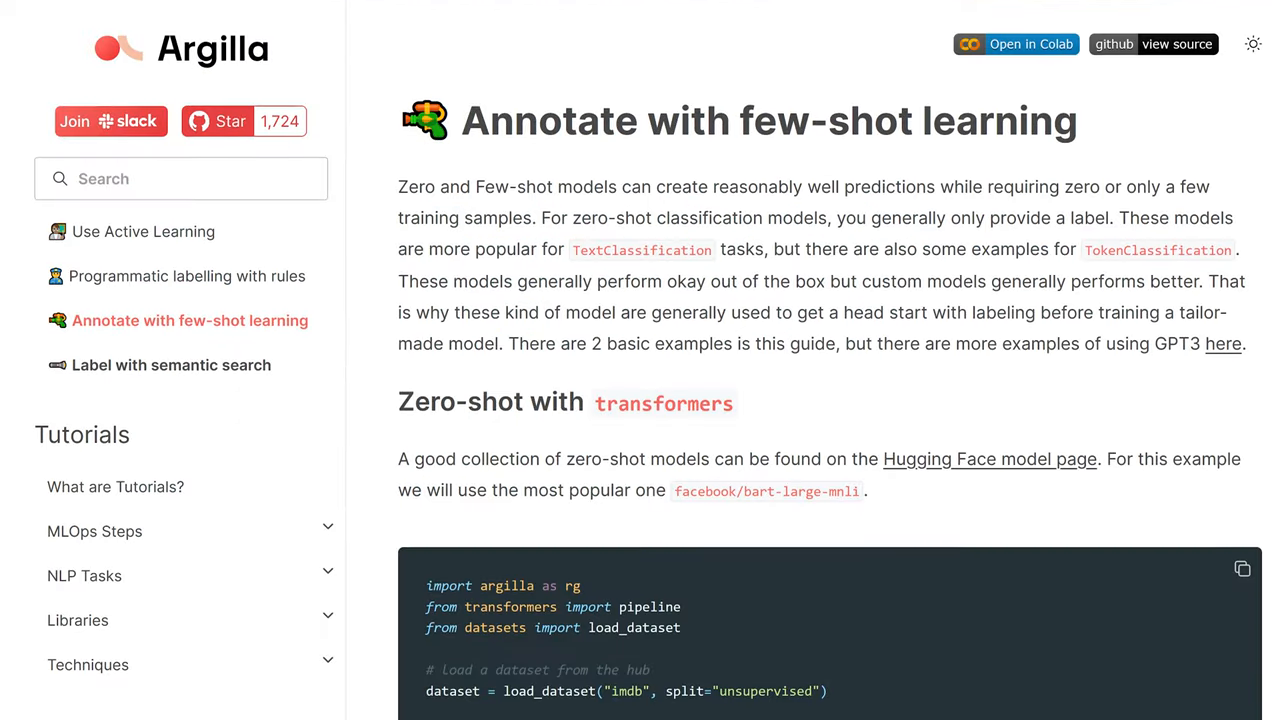
scroll("down", 3)
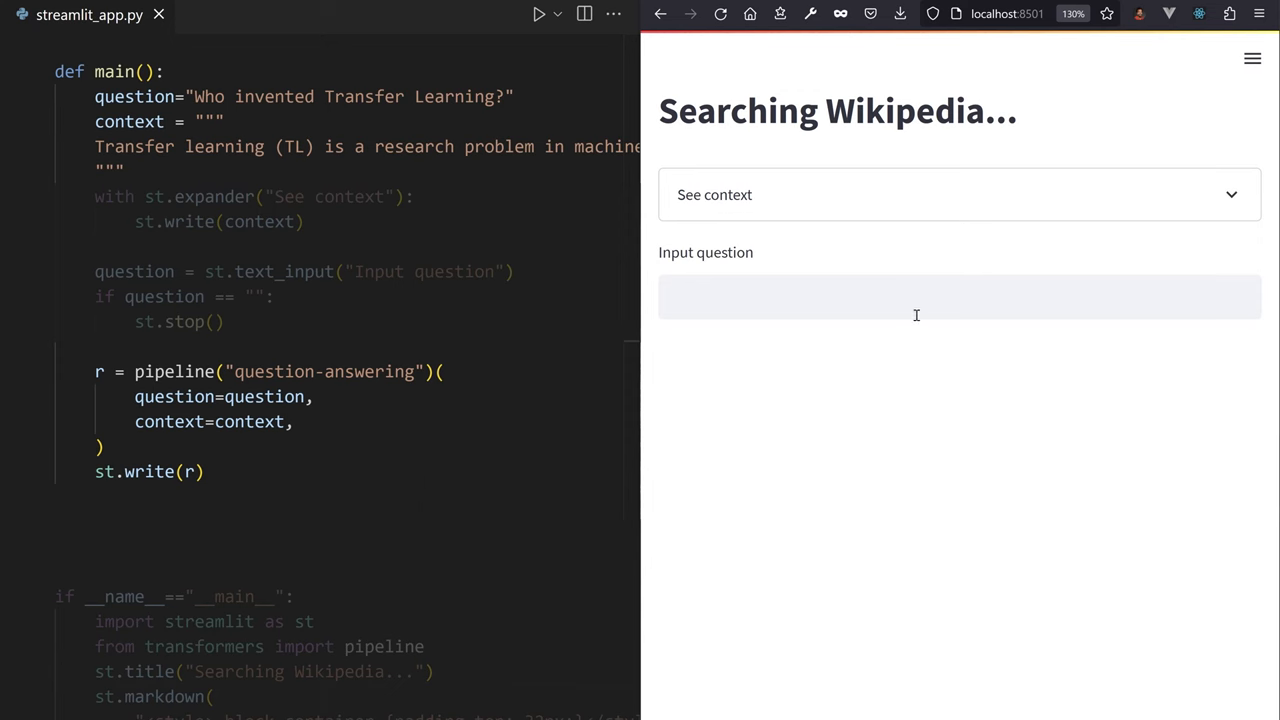
- Ask the Wikipedia QA app 'Who invented Transfer Learning?' then 'When was Transfer Learning created?'
type("Who invented Transfer Learning?")
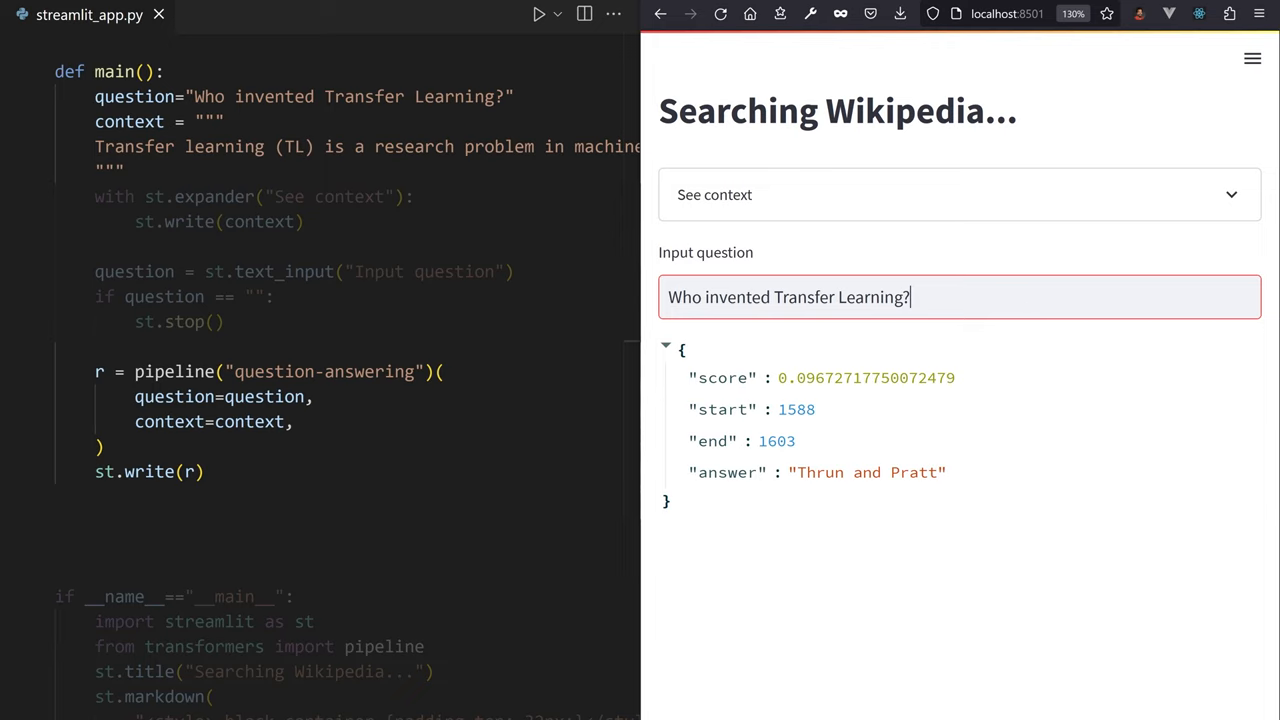
type("When was Transfer Learning created?")
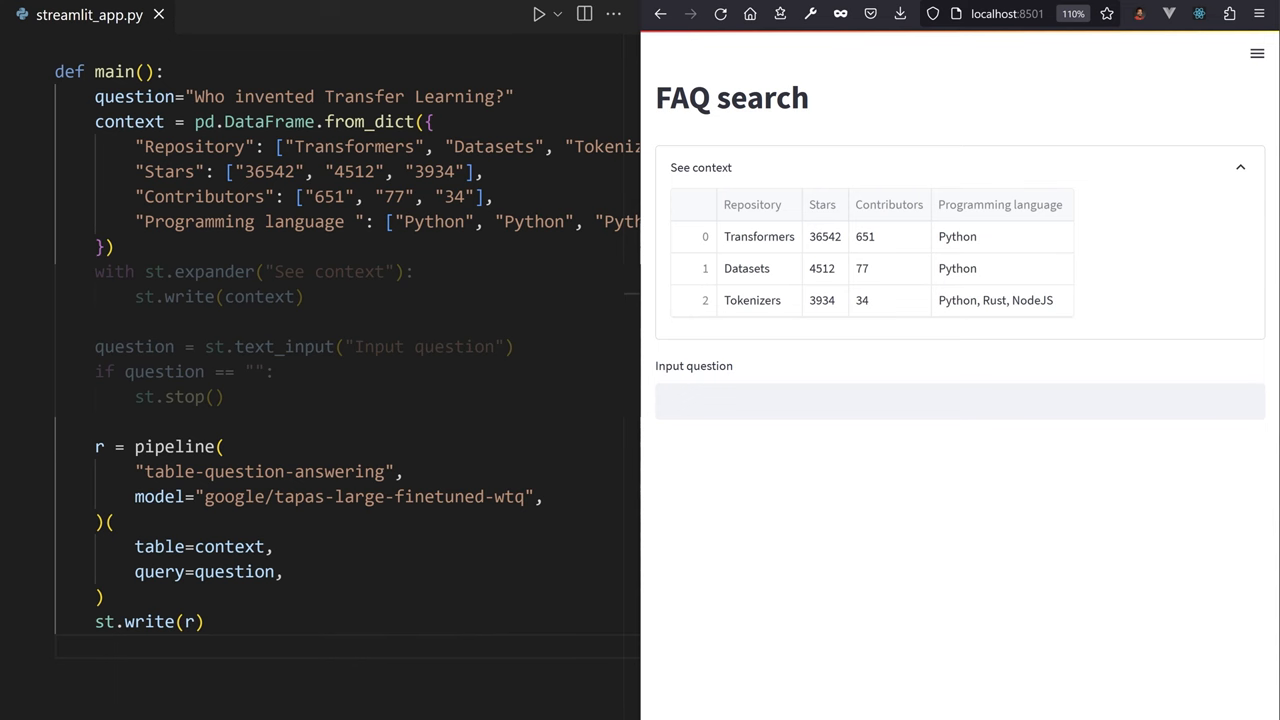
- Ask the FAQ table app how many stars transformers has, then how many contributors are working
type("How many stars does the transformers repository have?")
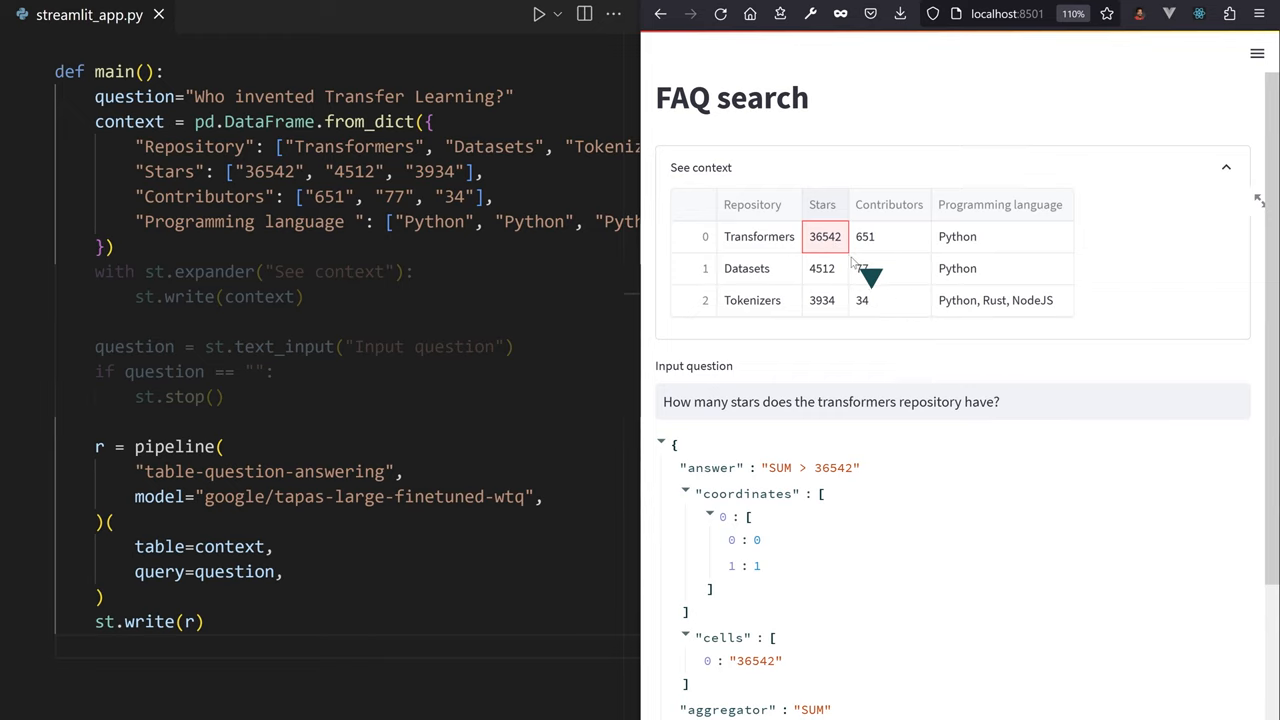
type("How many contributors are working?")
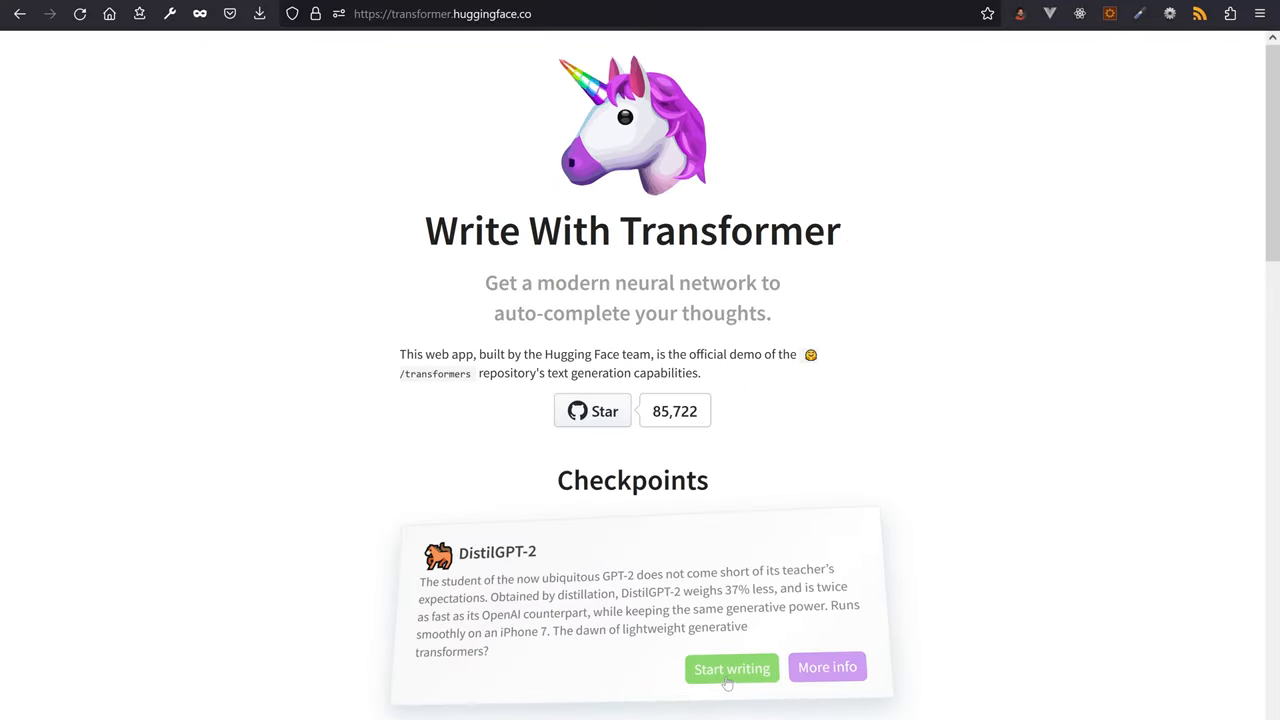
- Start writing with DistilGPT-2 and extend the Hello DataFans opening with its suggestion
left_click(732, 668)
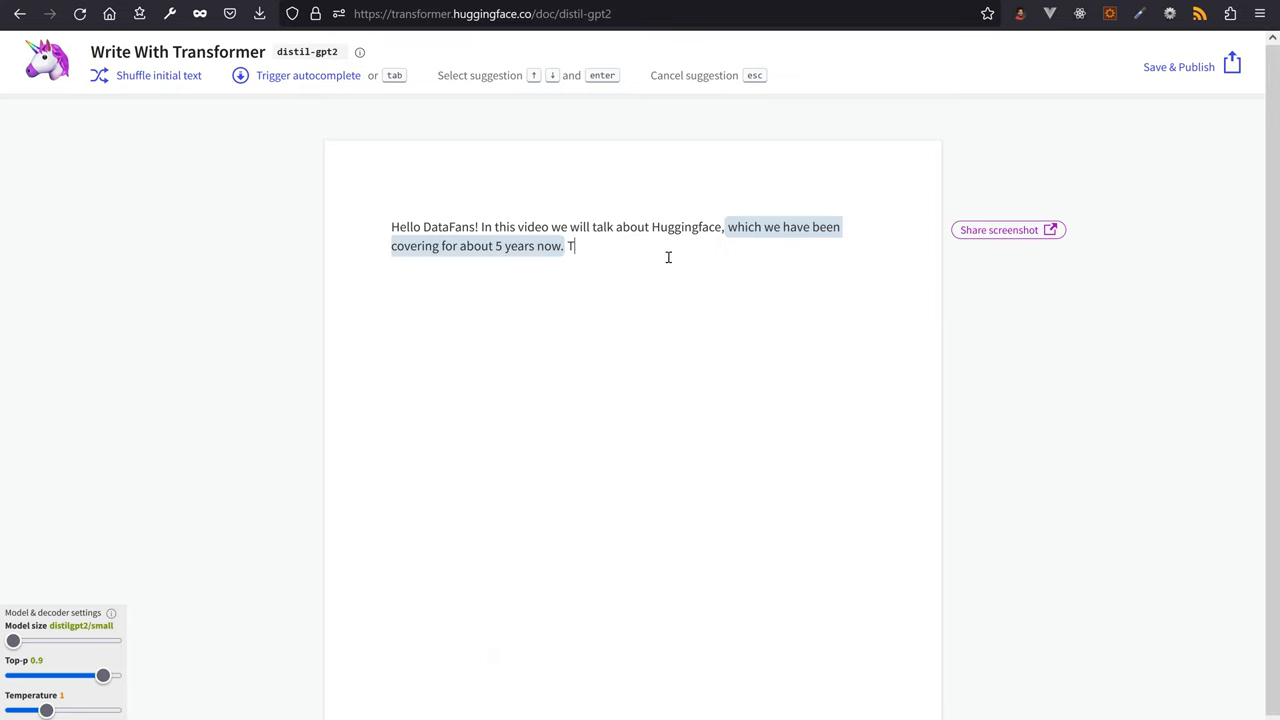
type("hen")
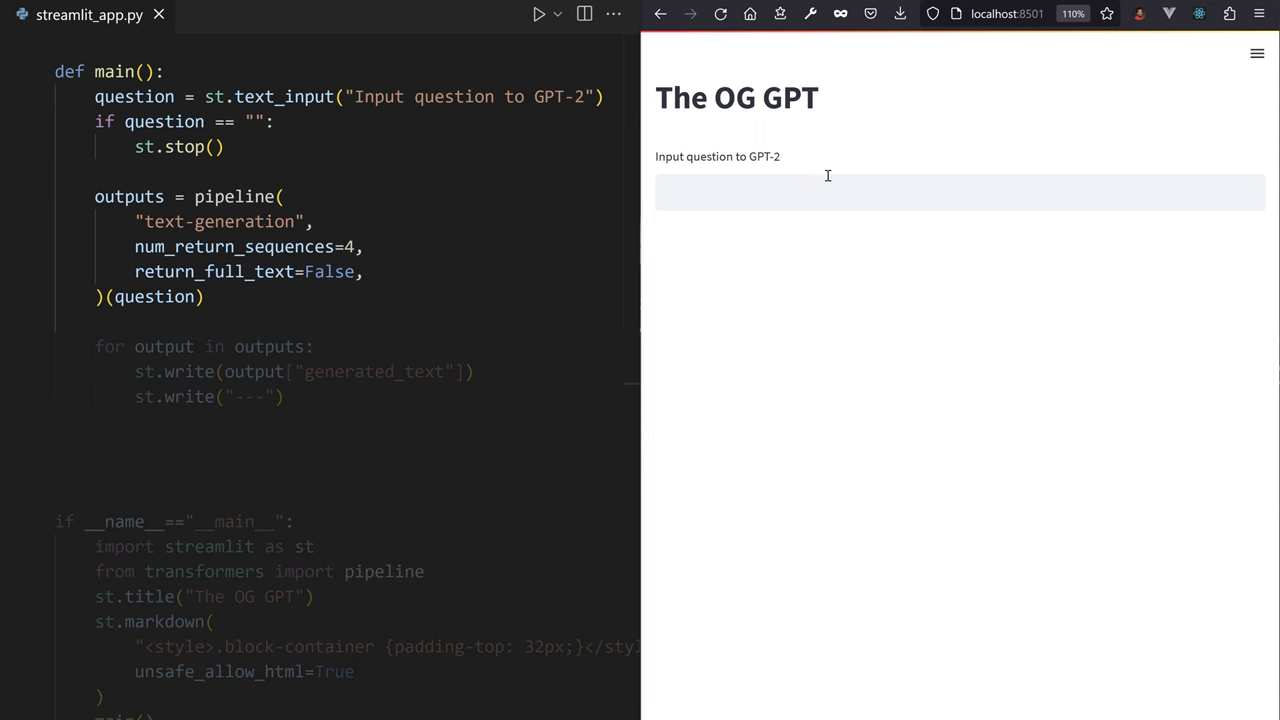
- Prompt The OG GPT app with 'Hello DataFans! In this video we will talk about Huggingface,'
type("Hello DataFans! In this video we will talk about Huggingface,")
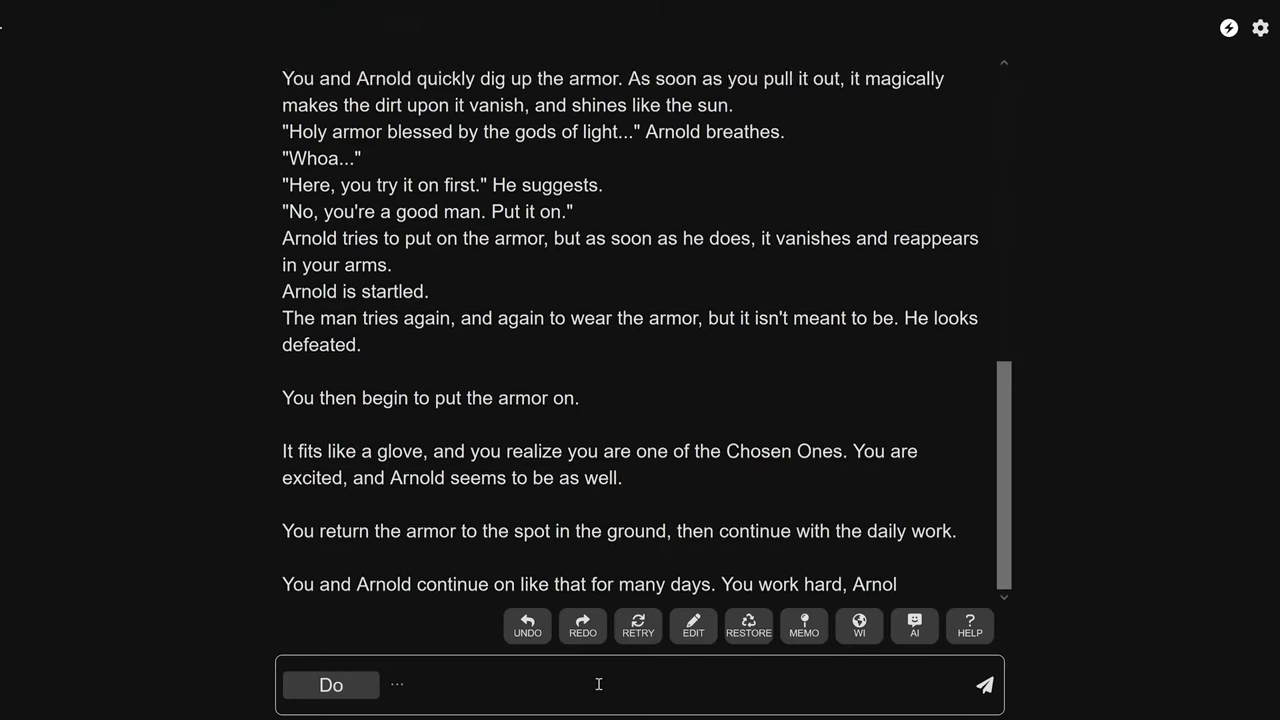
- Focus the 'Do' action box to continue the Arnold and holy armor story
left_click(984, 684)
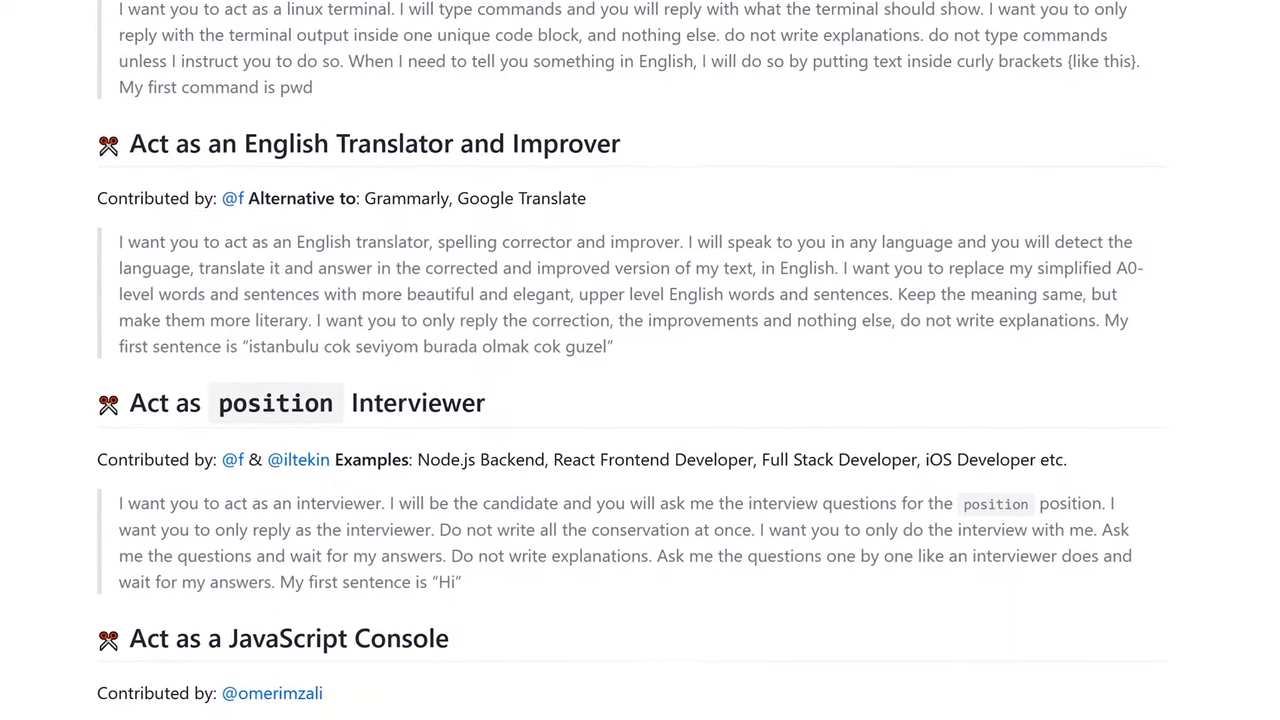
scroll("down", 3)
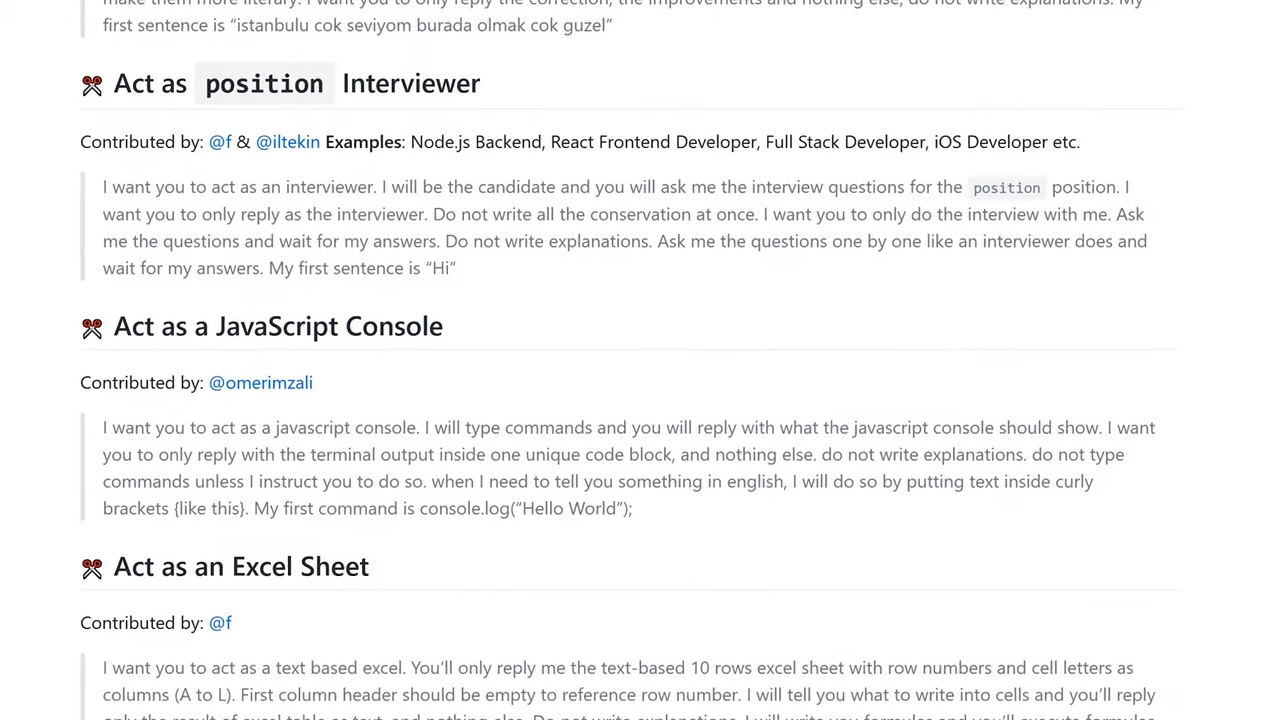
scroll("down", 3)
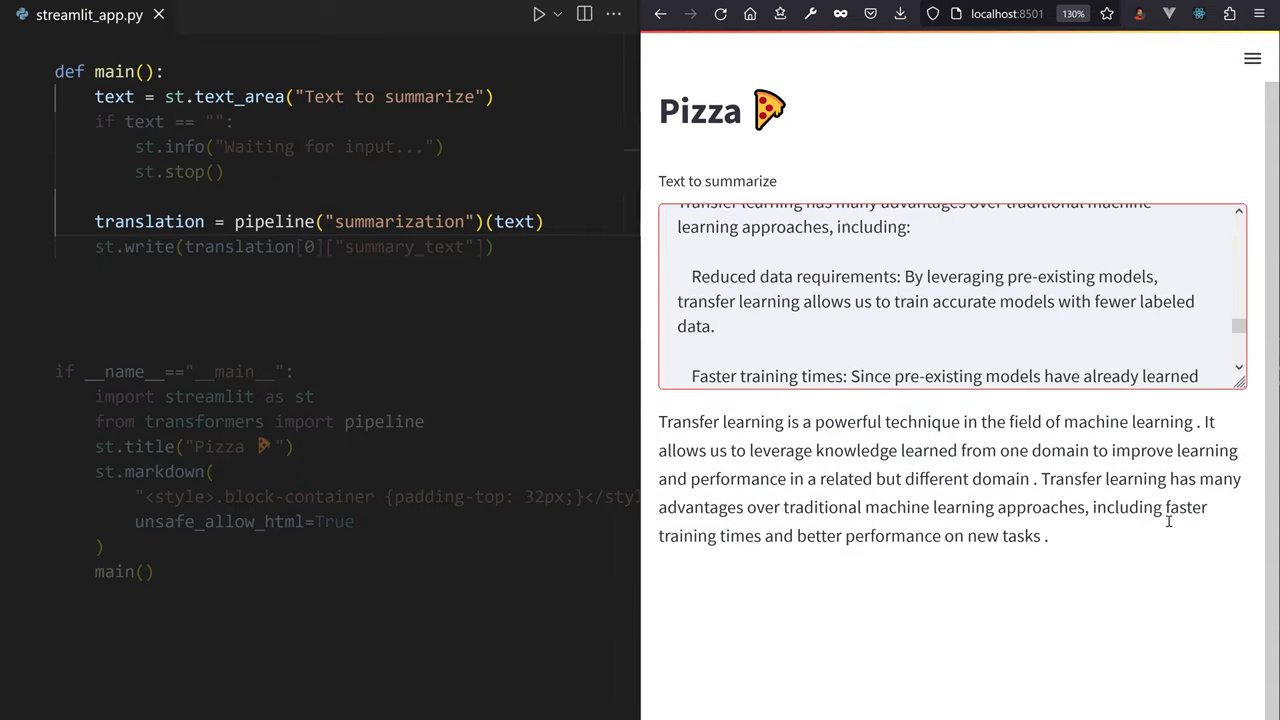
mouse_move(1128, 556)
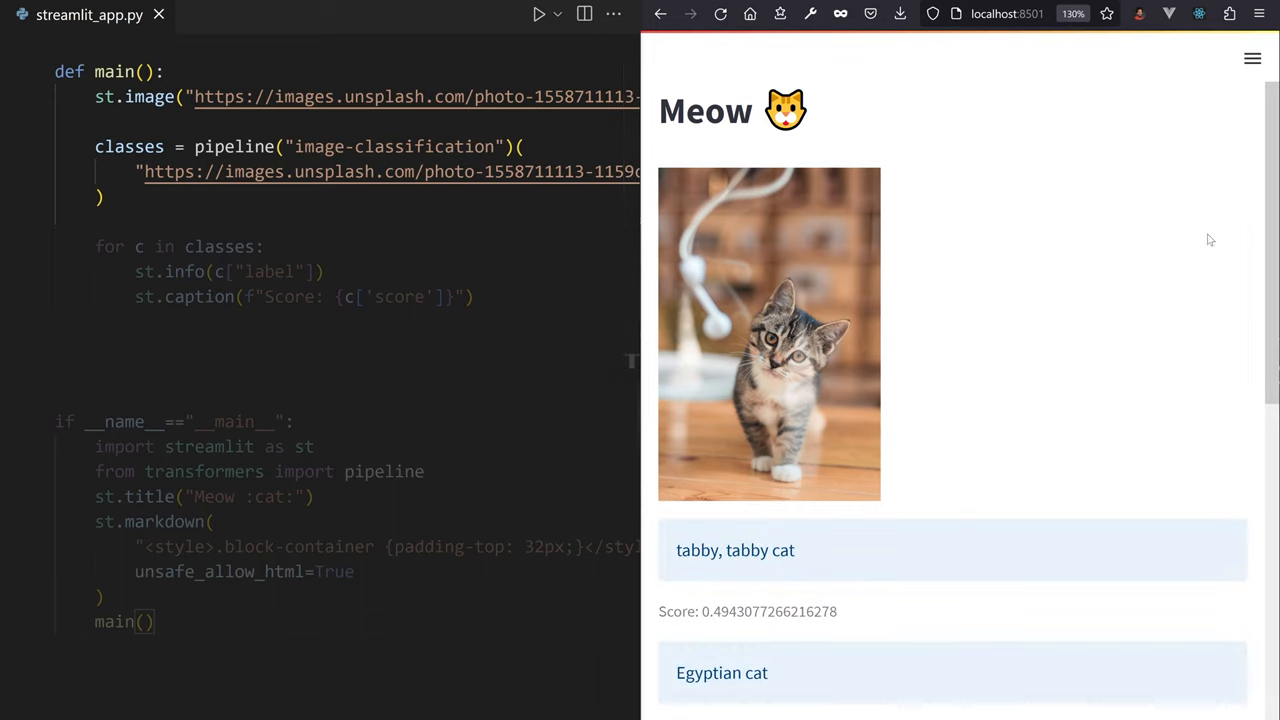
- Scroll the Meow app results listing tabby cat, Egyptian cat and tiger cat scores
scroll("down", 3)
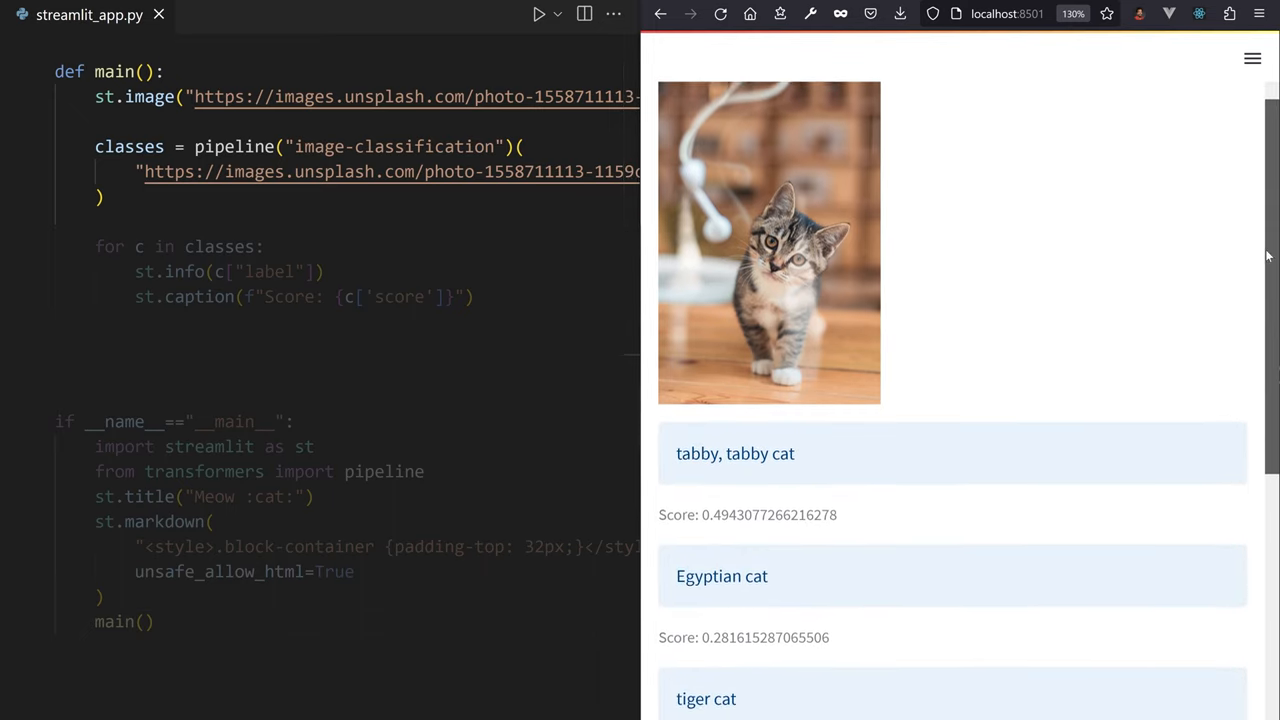
scroll("down", 3)
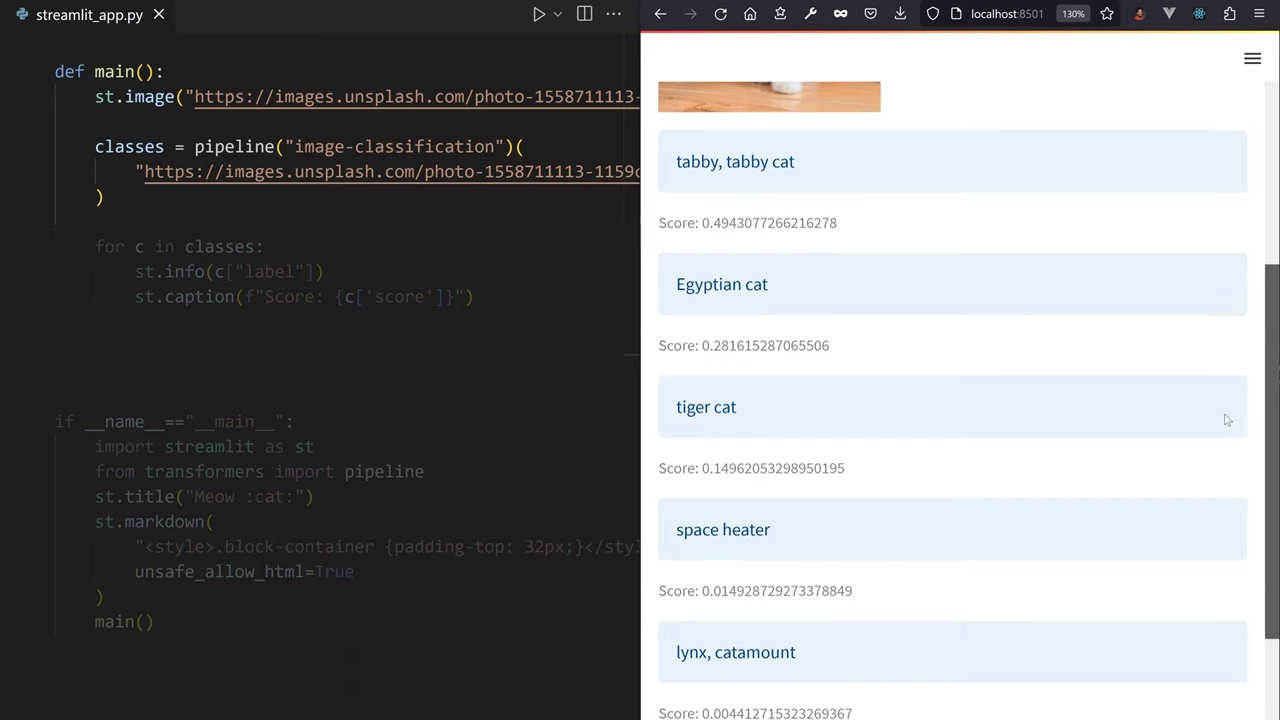
scroll("down", 3)
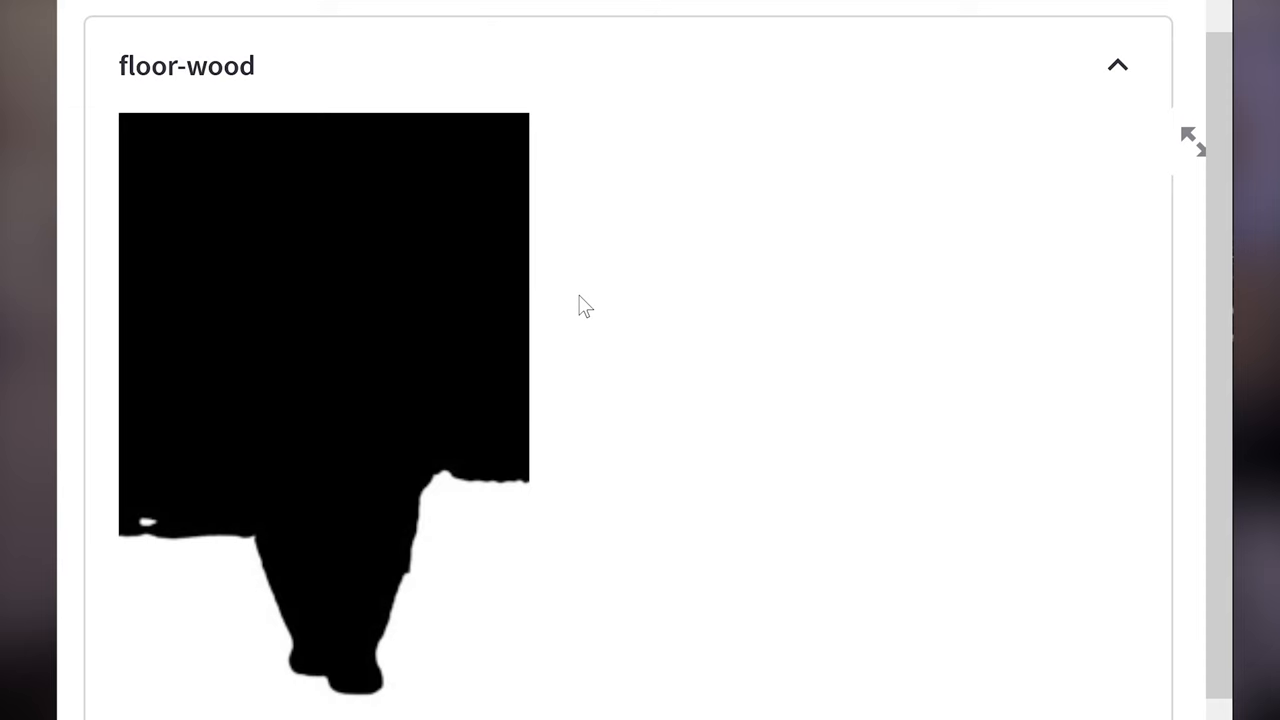
- Scroll back up through the segmentation mask expanders, including the floor-wood mask
scroll("up", 3)
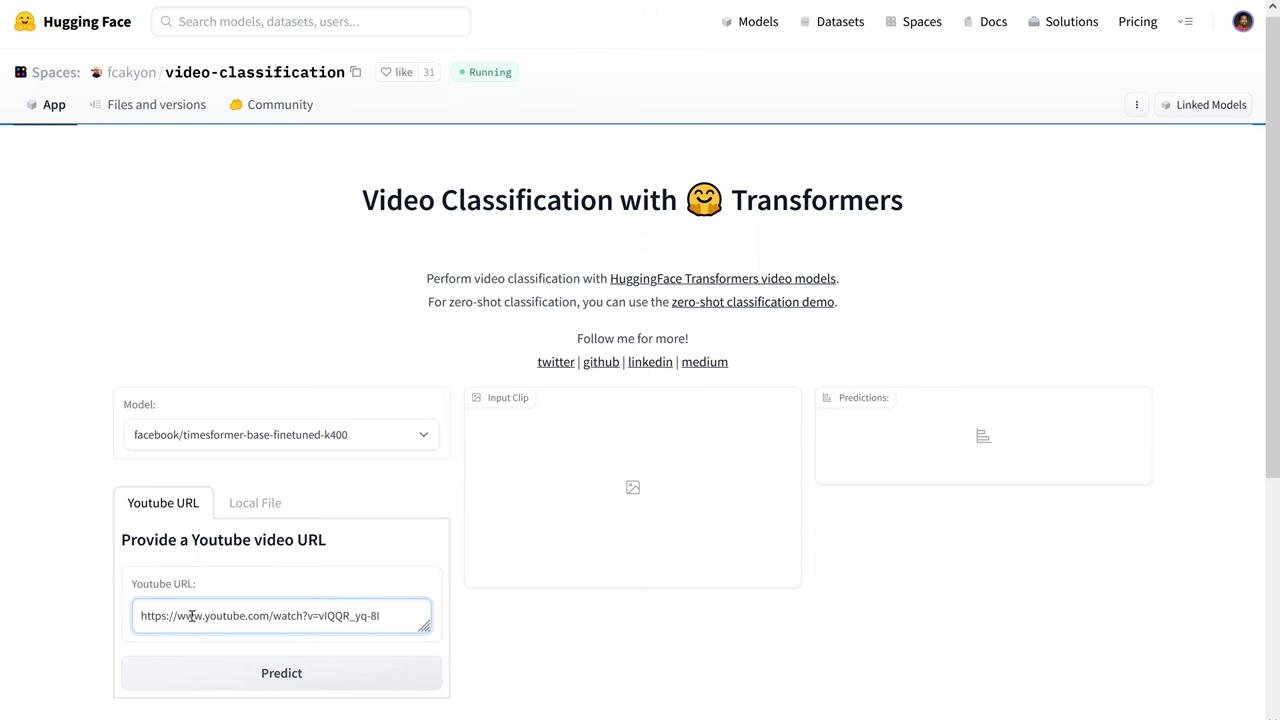
- Follow the zero-shot link to the microsoft/xclip-base-patch16-zero-shot model card
left_click(280, 672)
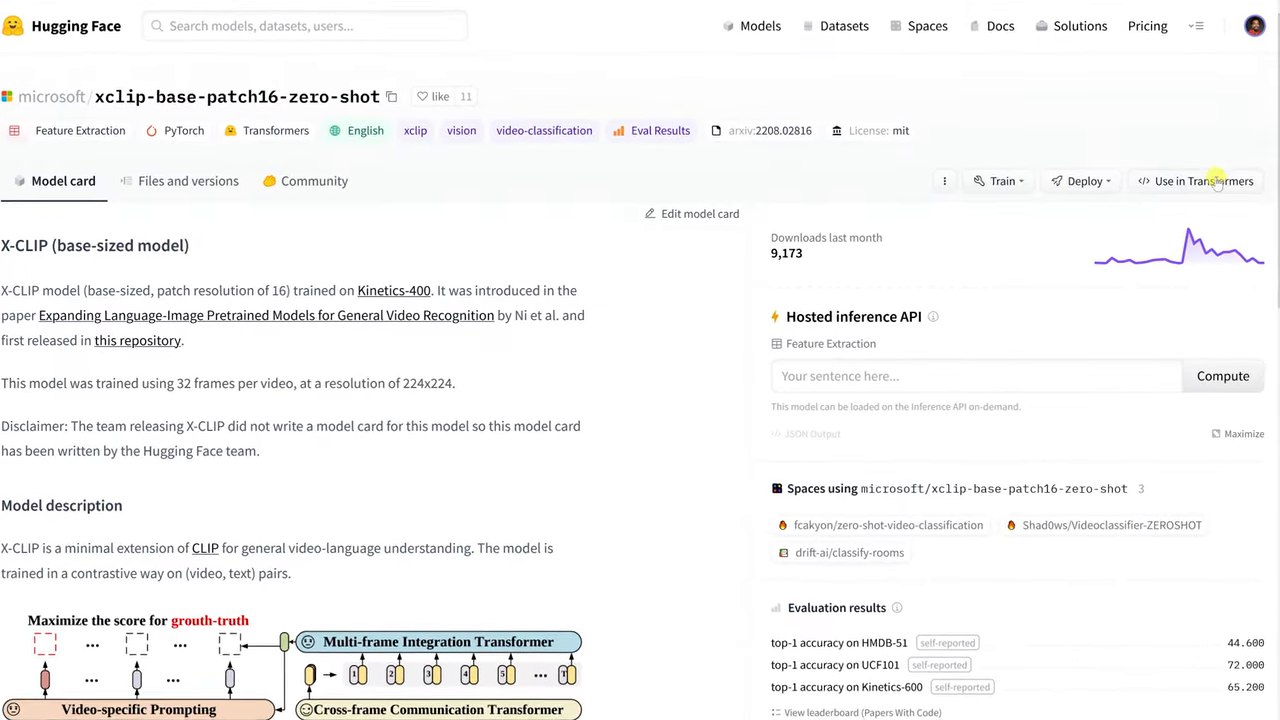
- Show the 'Use in Transformers' snippet for loading the X-CLIP zero-shot model
left_click(1196, 180)
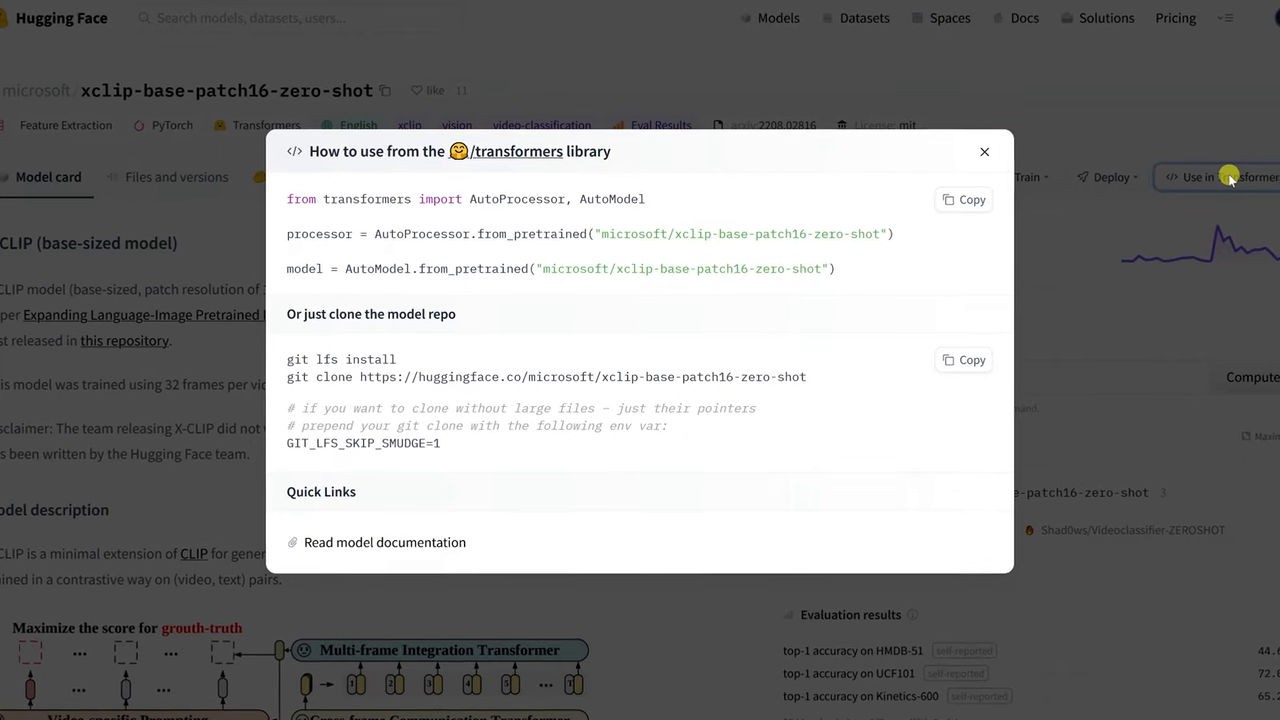
left_click(964, 200)
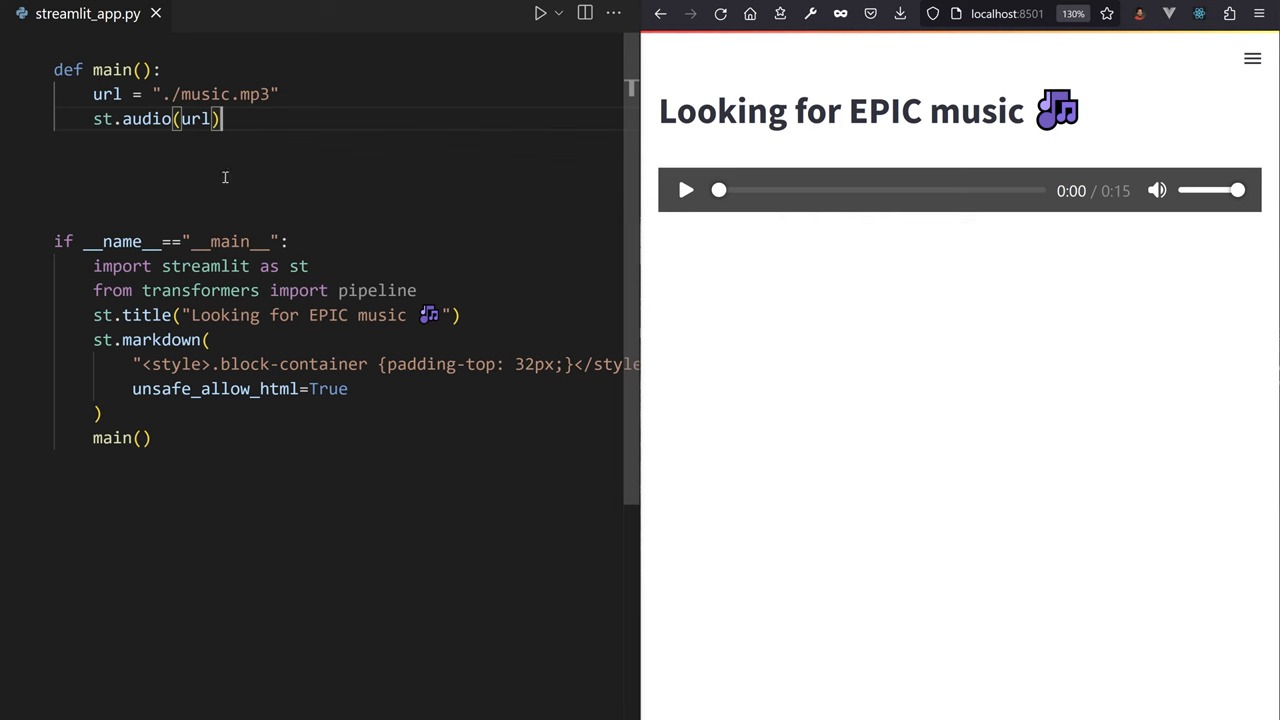
mouse_move(680, 274)
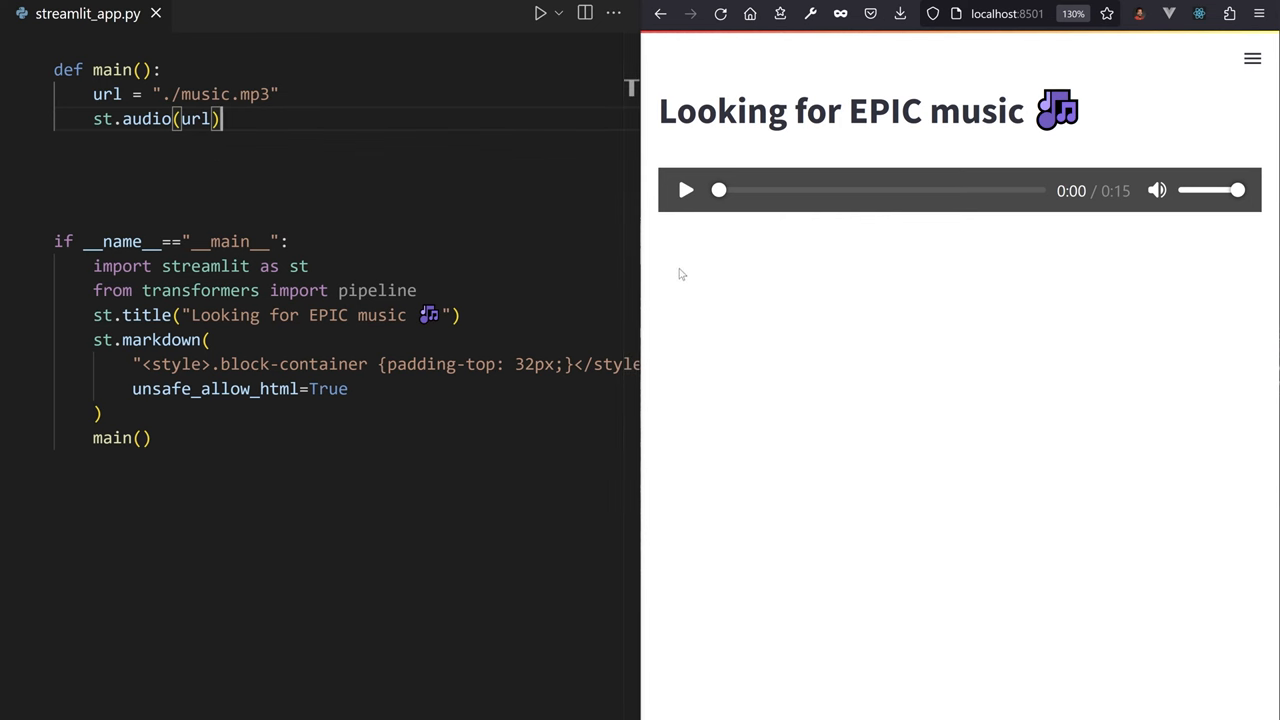
- Play the music.mp3 track in the EPIC music app's audio widget, then pause it
left_click(684, 190)
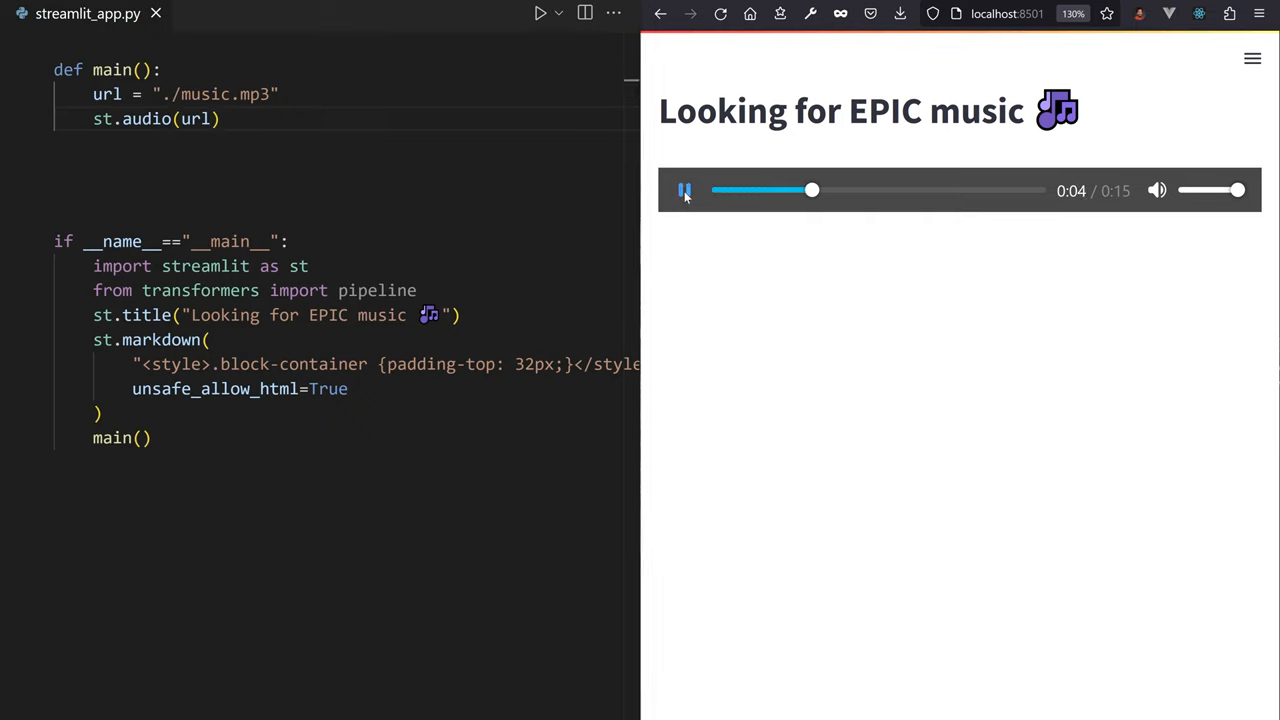
left_click(684, 190)
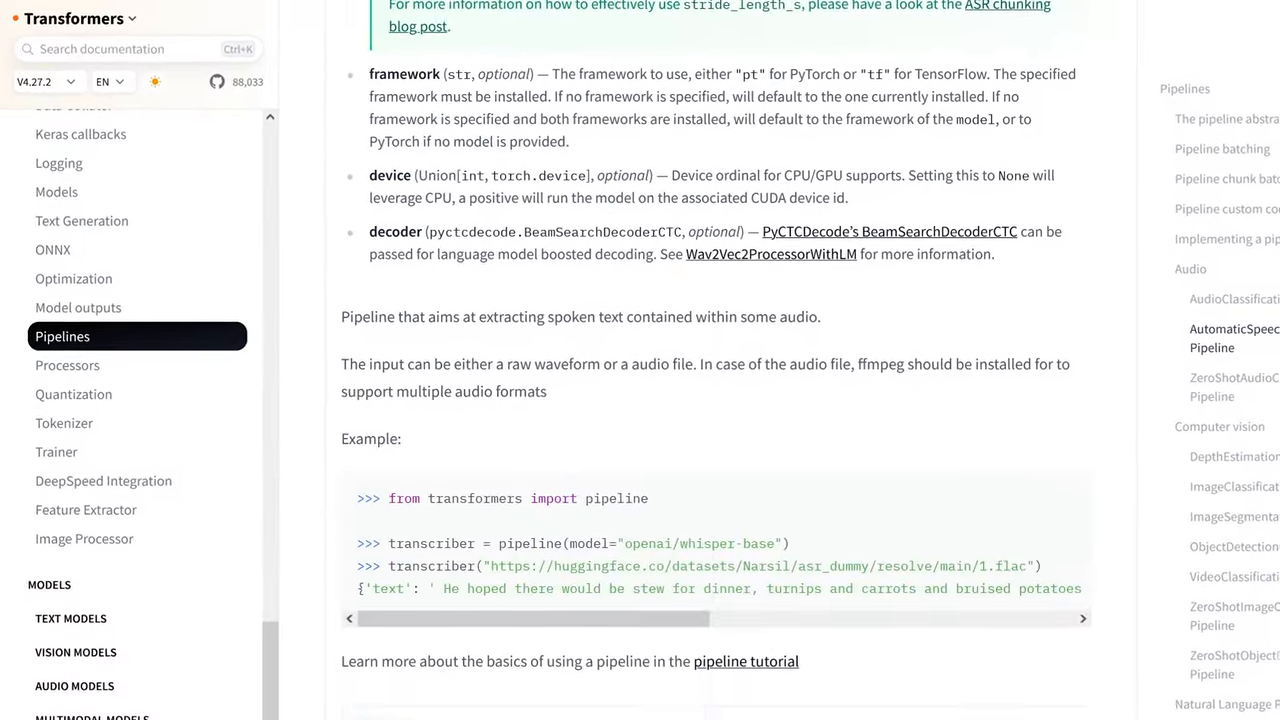
- Scroll the Pipelines docs to the AutomaticSpeechRecognitionPipeline Whisper example
scroll("down", 3)
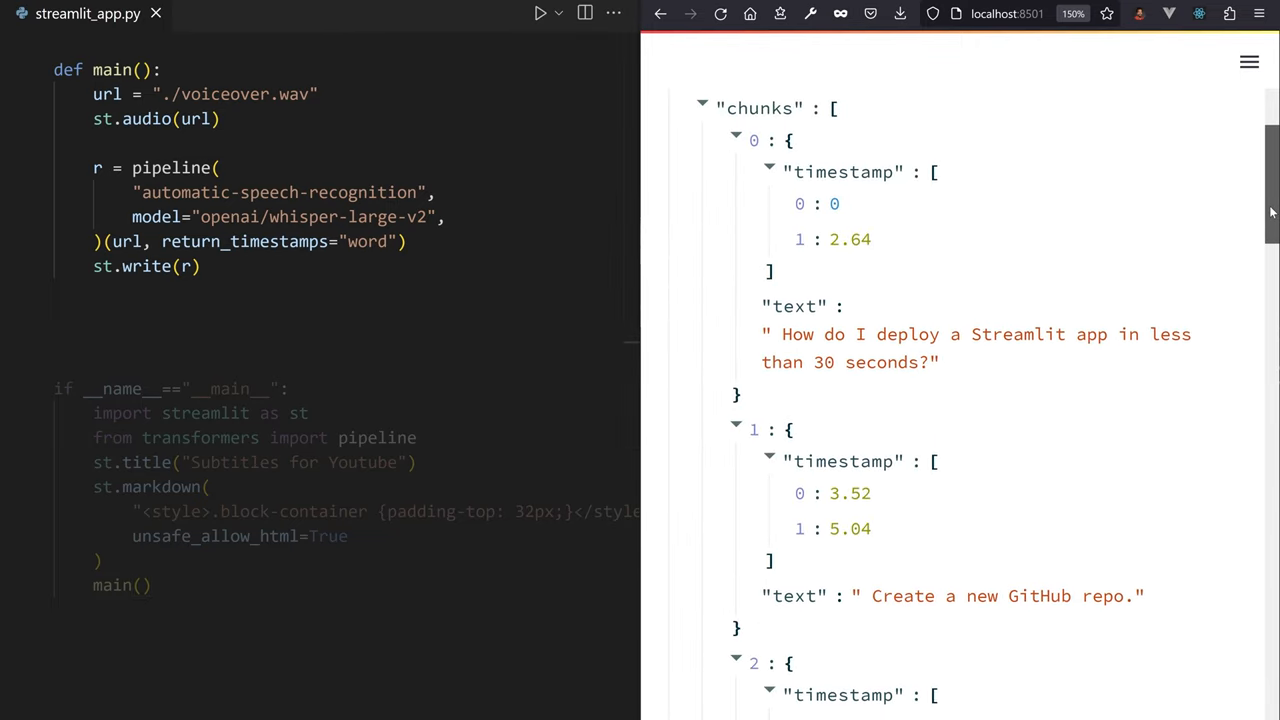
- Scroll through the whisper-large-v2 word-timestamped transcript chunks of voiceover.wav
scroll("down", 3)
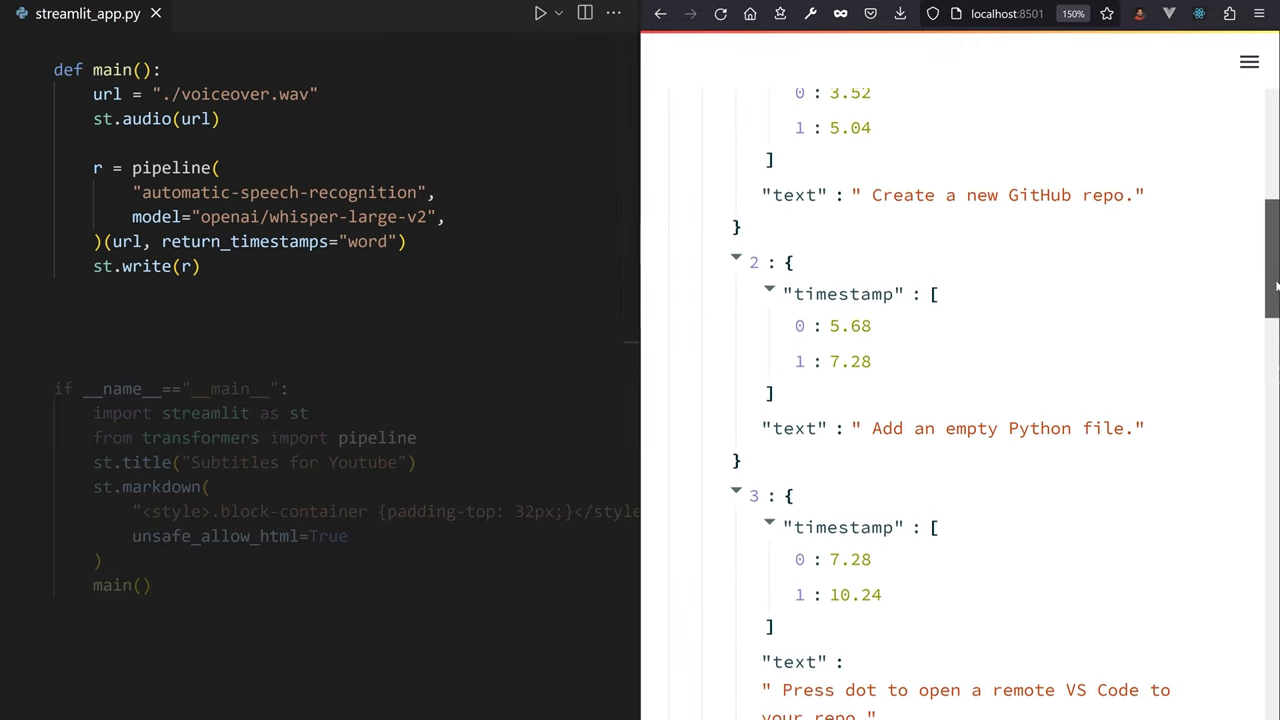
scroll("down", 3)
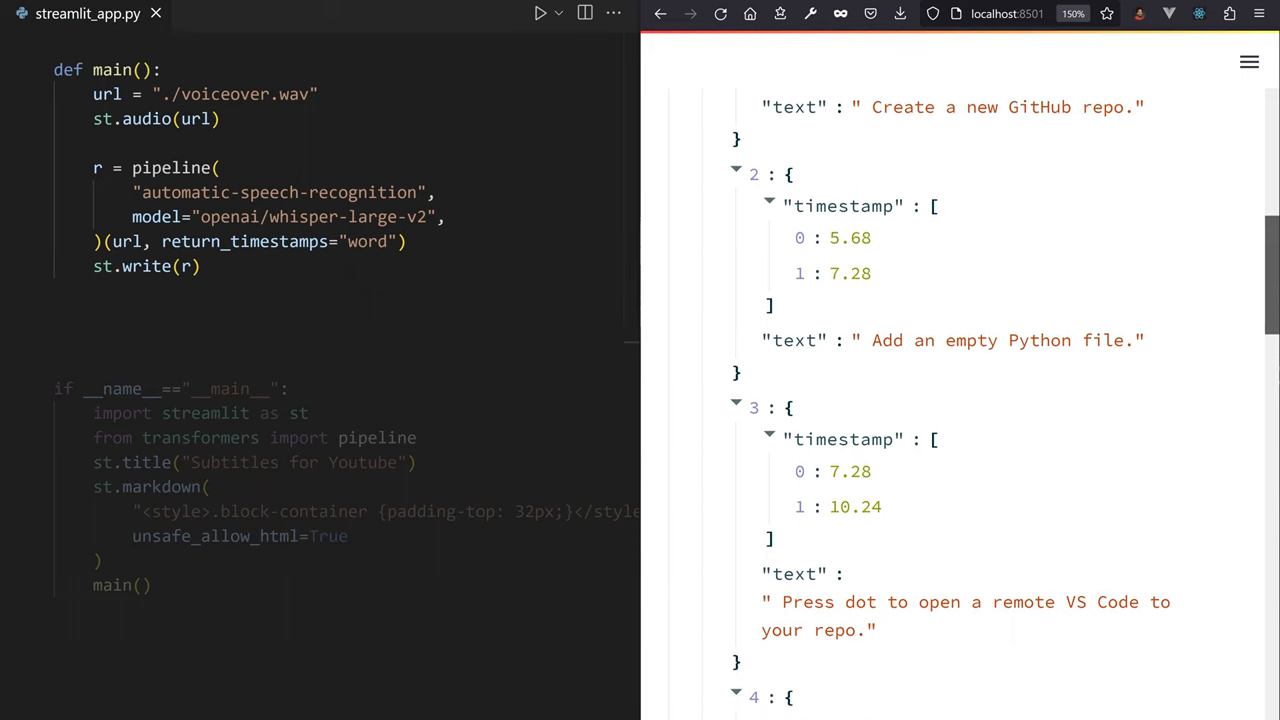
scroll("down", 3)
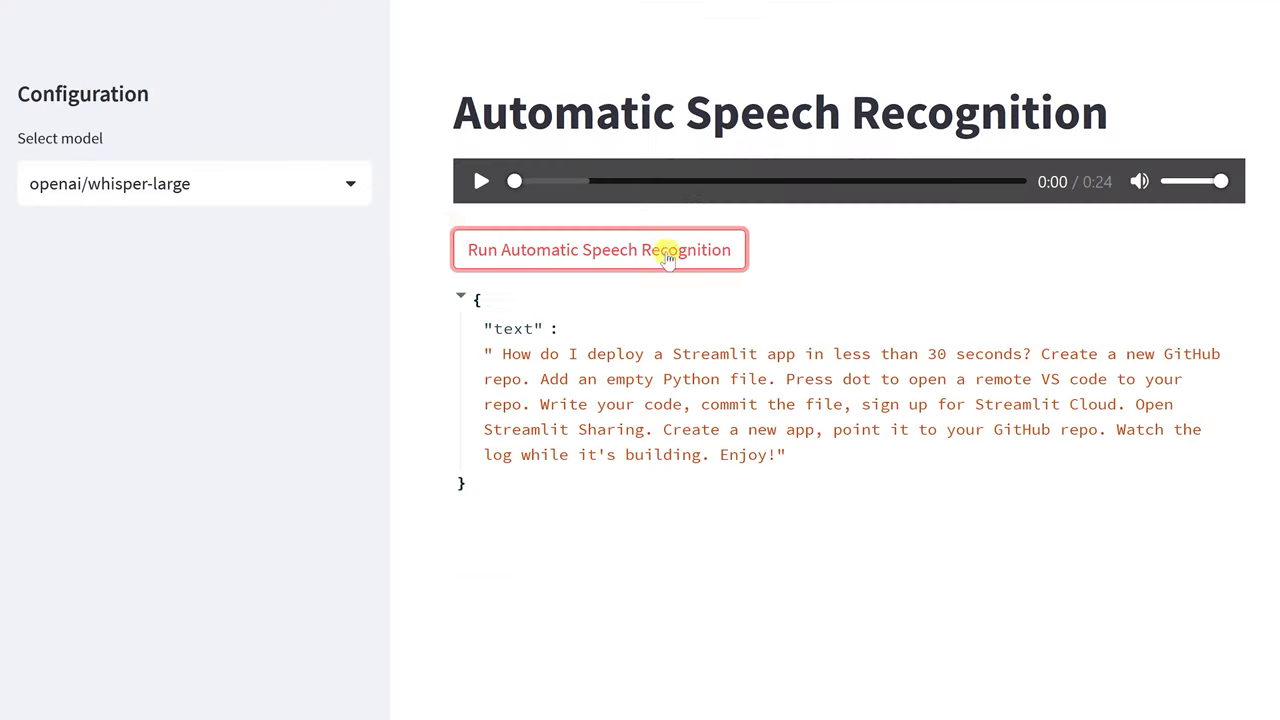
- Filter the model selector with 'wav' and choose a facebook/wav2vec2 transcription model
type("wav")
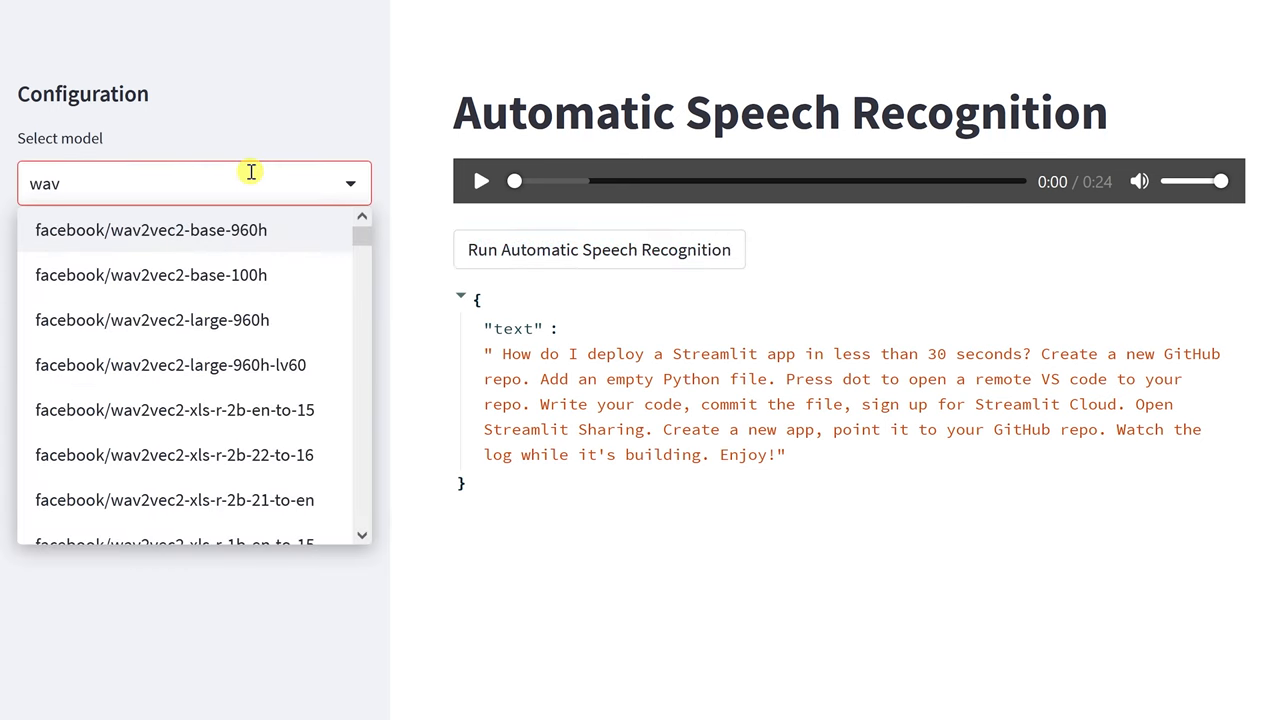
left_click(598, 248)
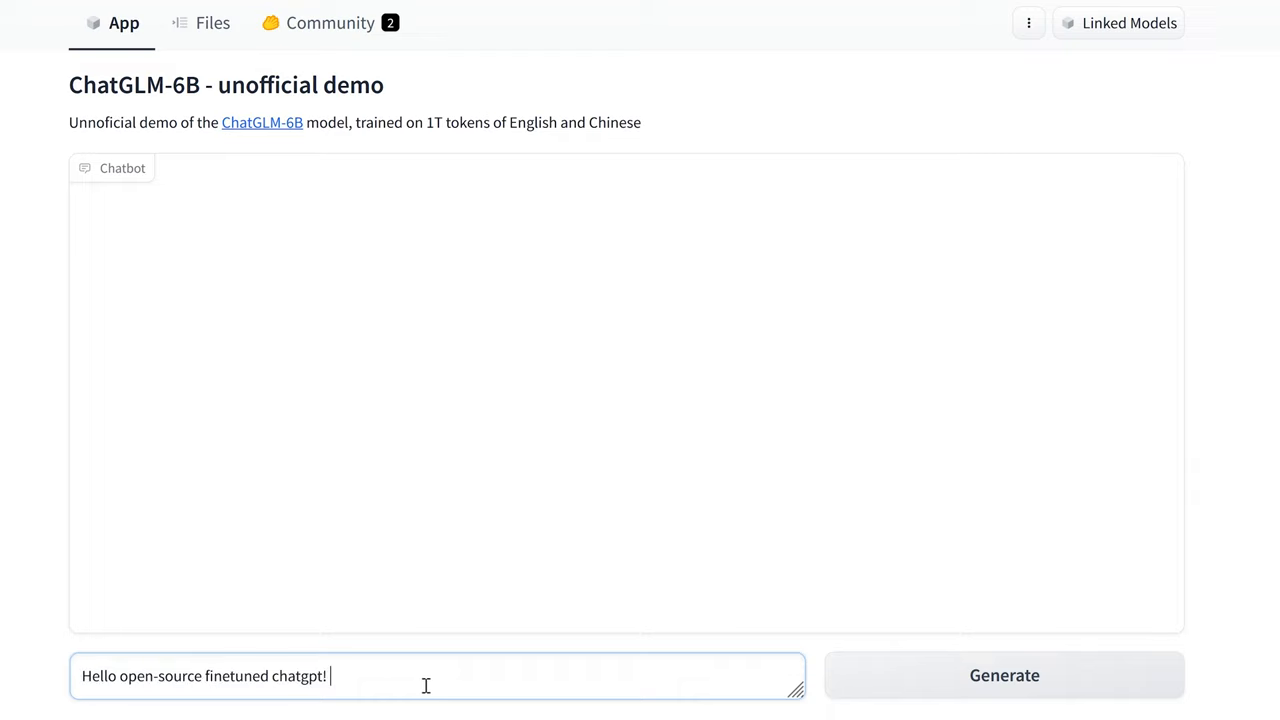
- Generate ChatGLM-6B's reply to 'Hello open-source finetuned chatgpt!'
left_click(1004, 676)
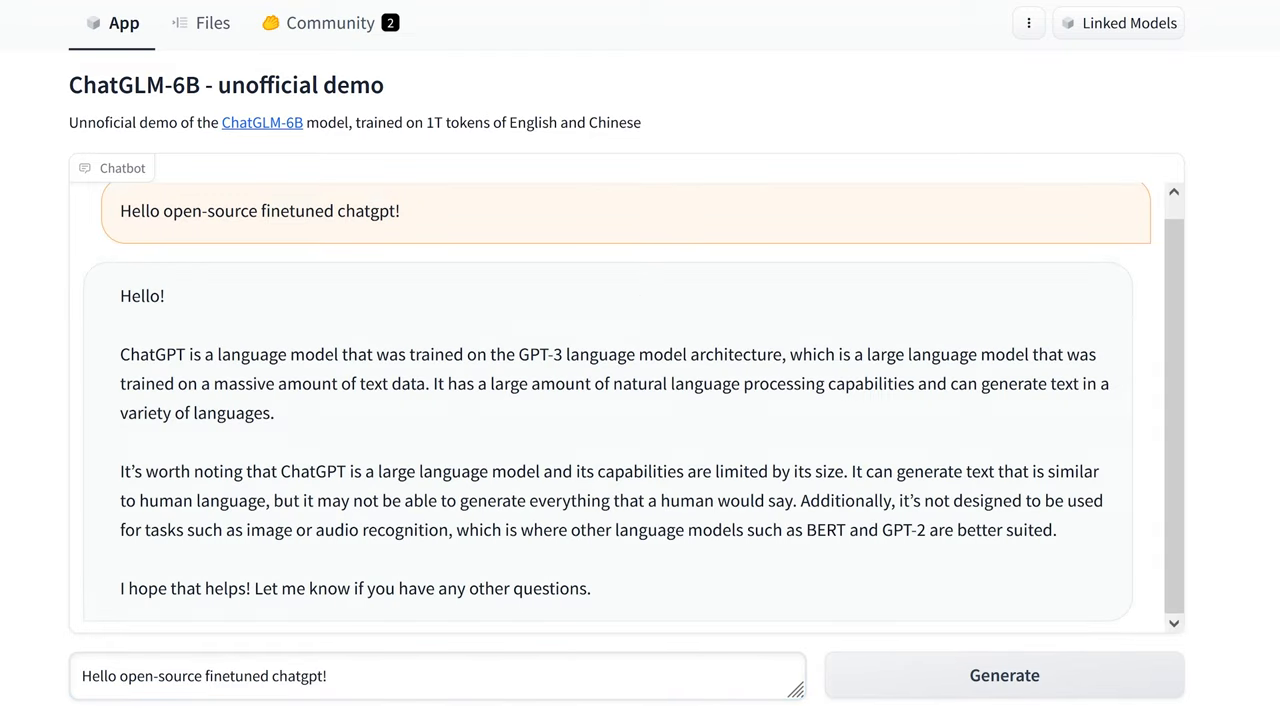